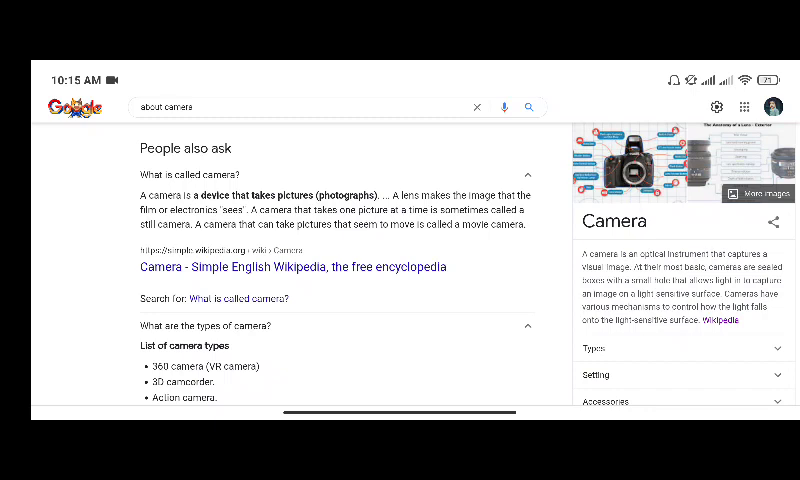
scroll("down", 3)
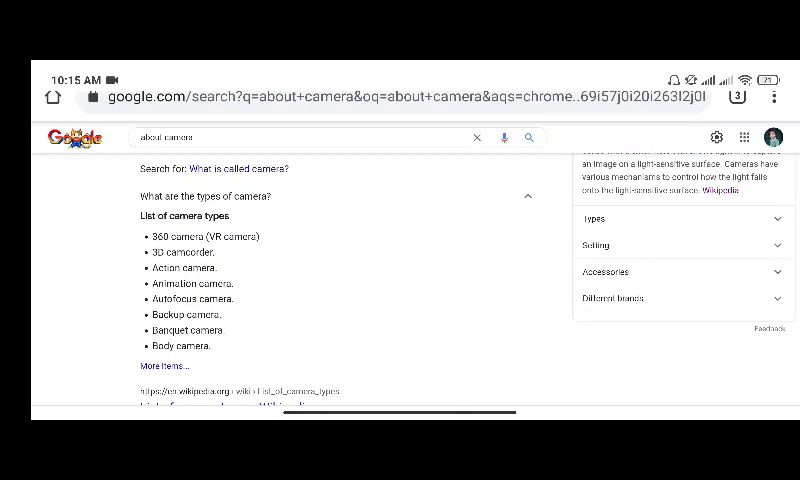
scroll("down", 3)
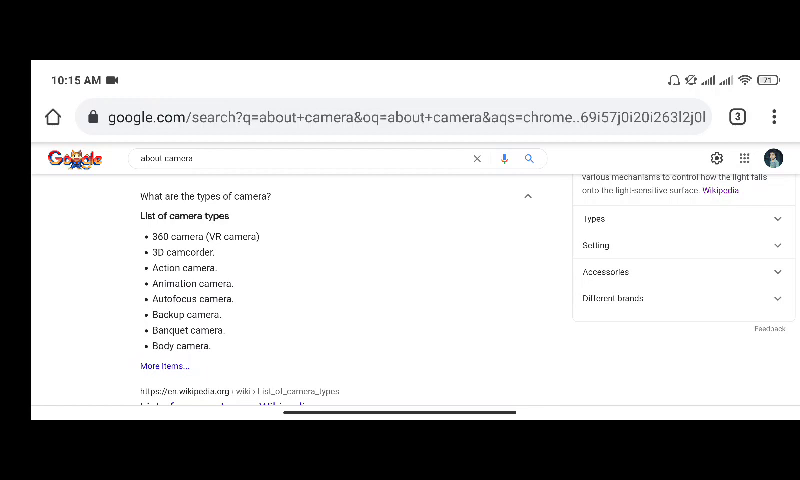
scroll("down", 3)
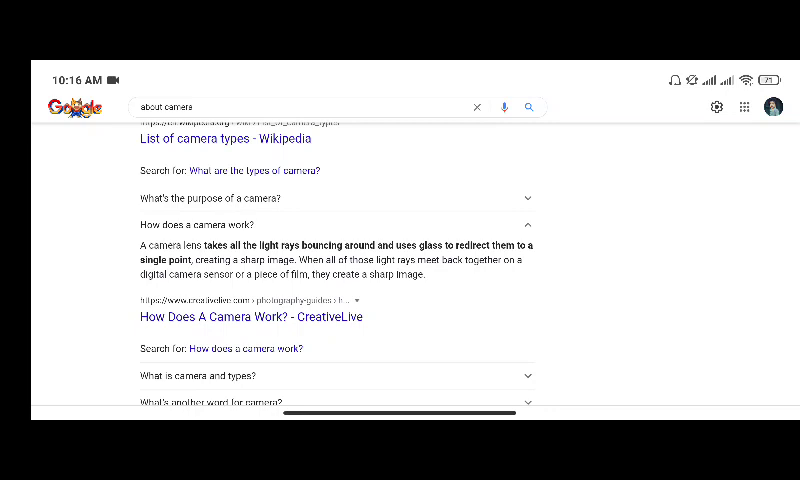
scroll("down", 3)
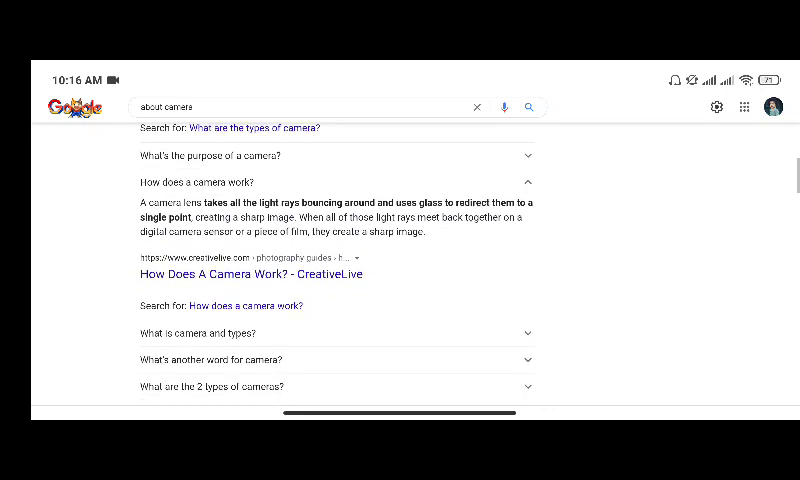
scroll("down", 3)
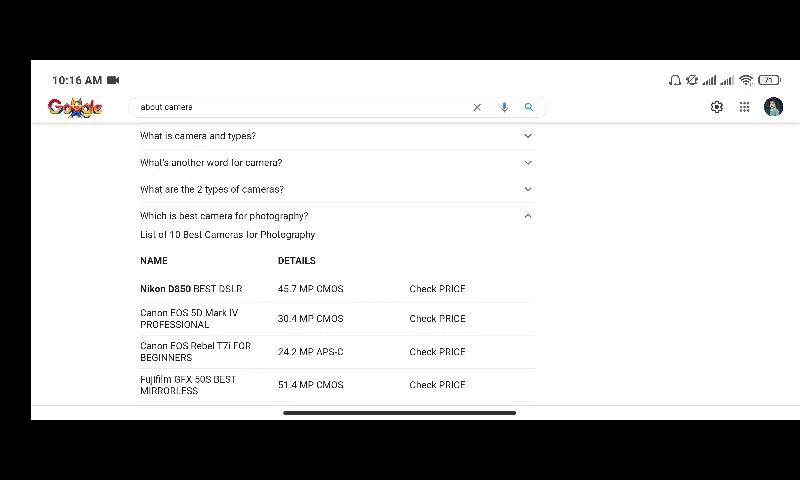
scroll("down", 3)
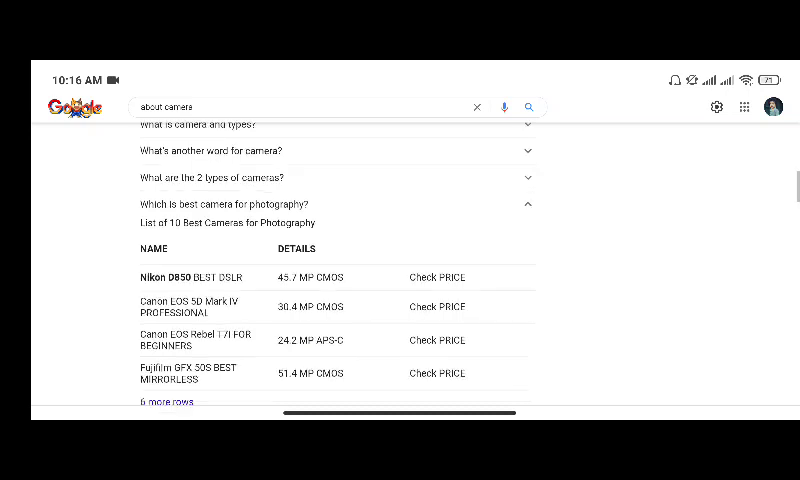
scroll("down", 3)
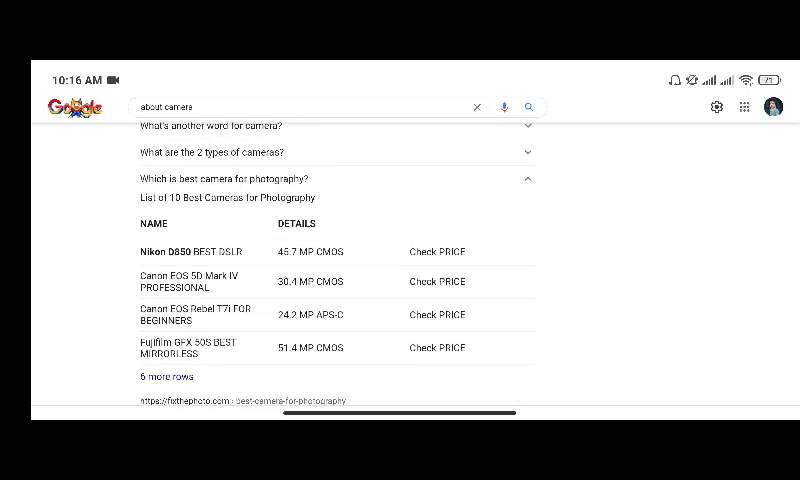
scroll("down", 3)
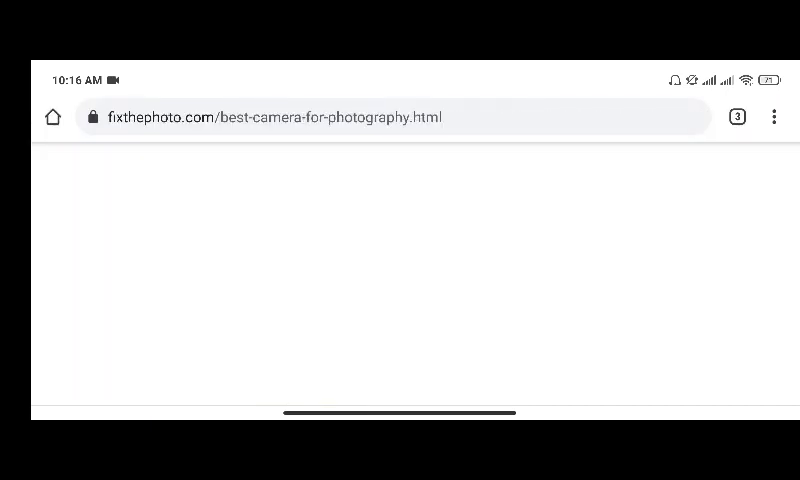
scroll("down", 3)
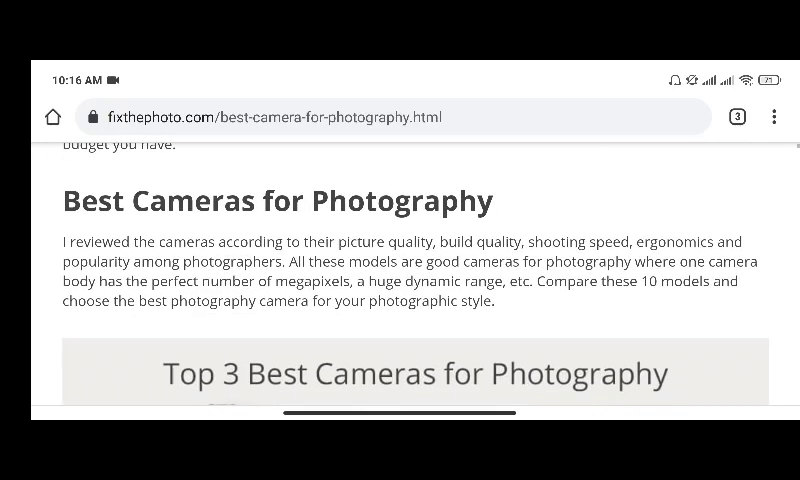
scroll("down", 3)
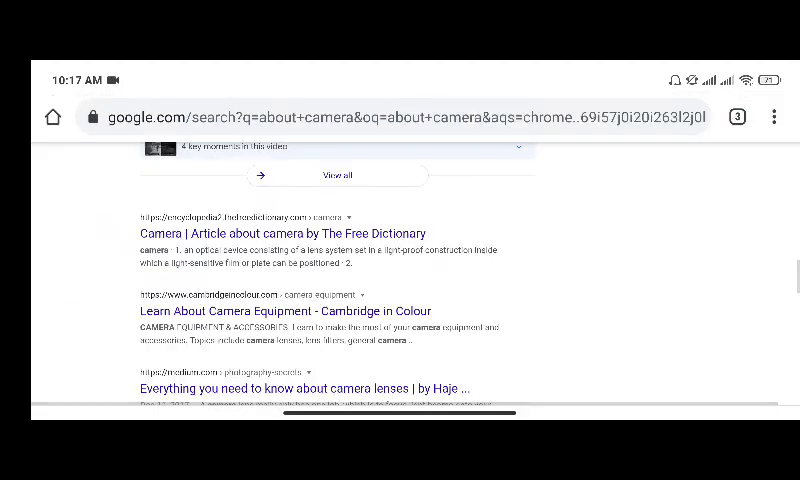
scroll("down", 3)
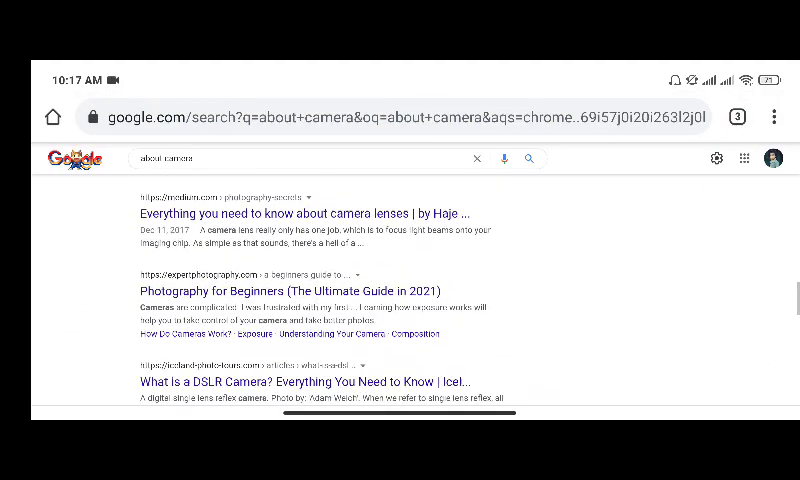
scroll("down", 3)
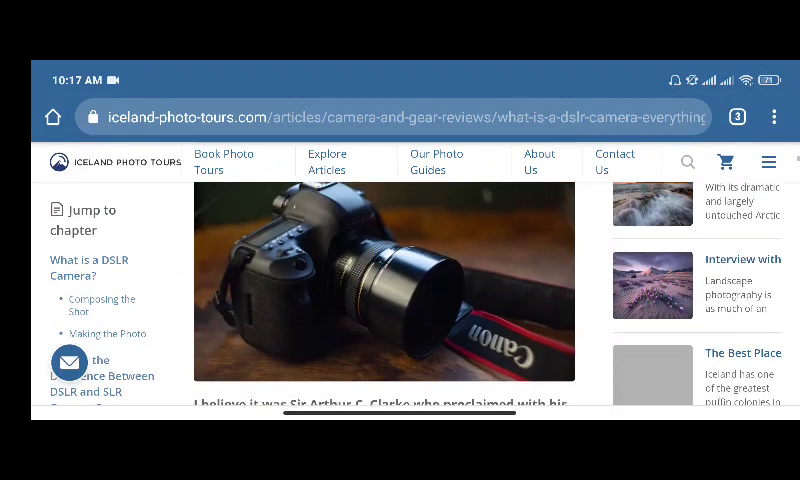
scroll("down", 3)
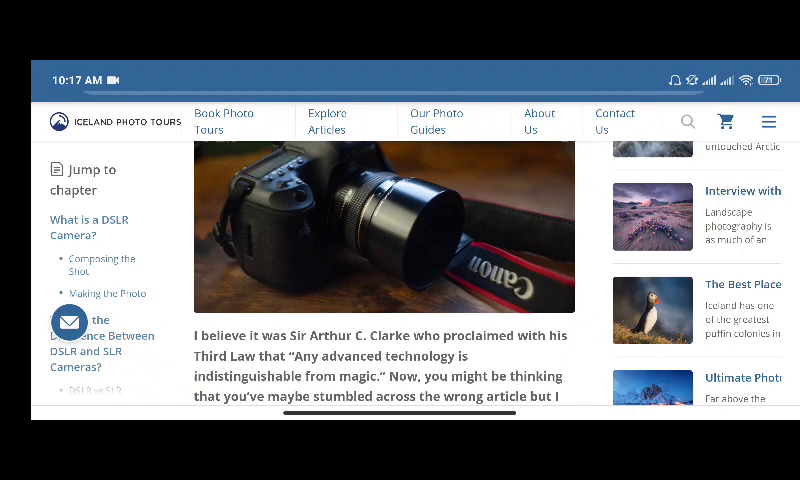
scroll("down", 3)
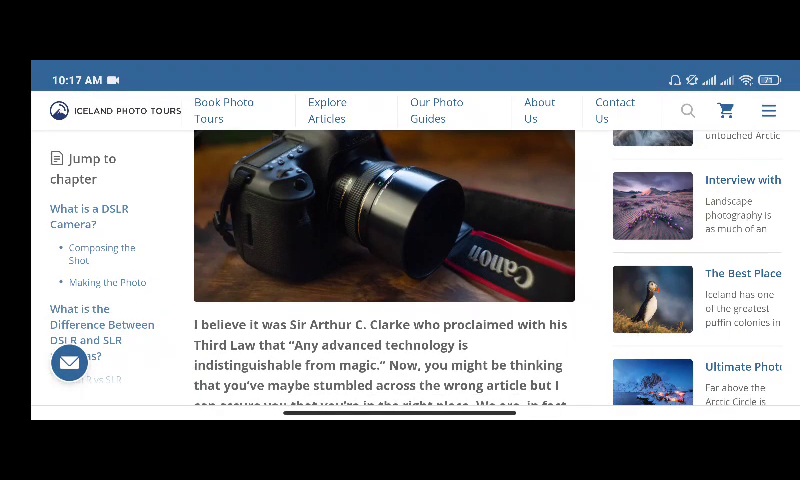
scroll("down", 3)
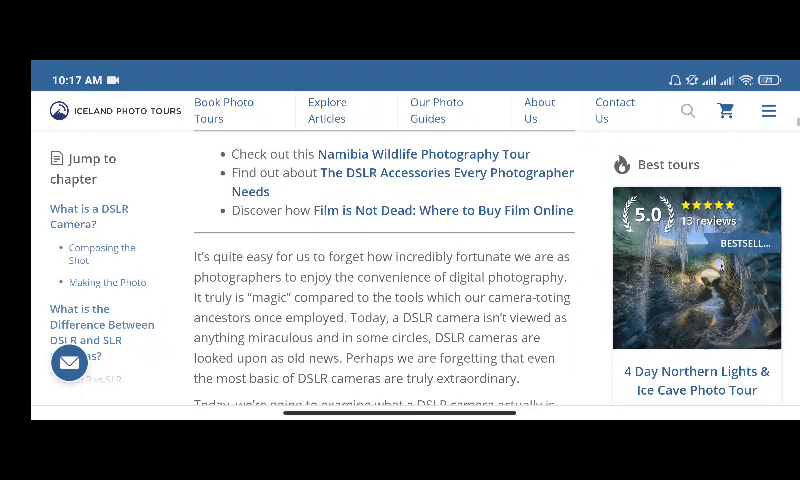
scroll("down", 3)
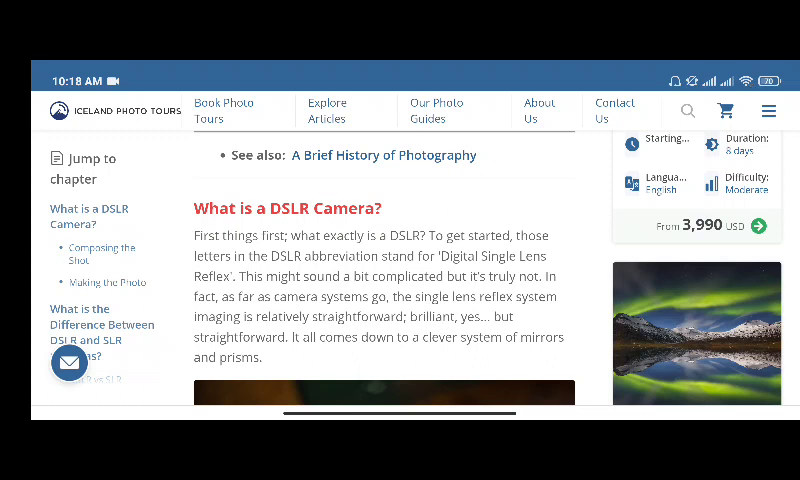
scroll("down", 3)
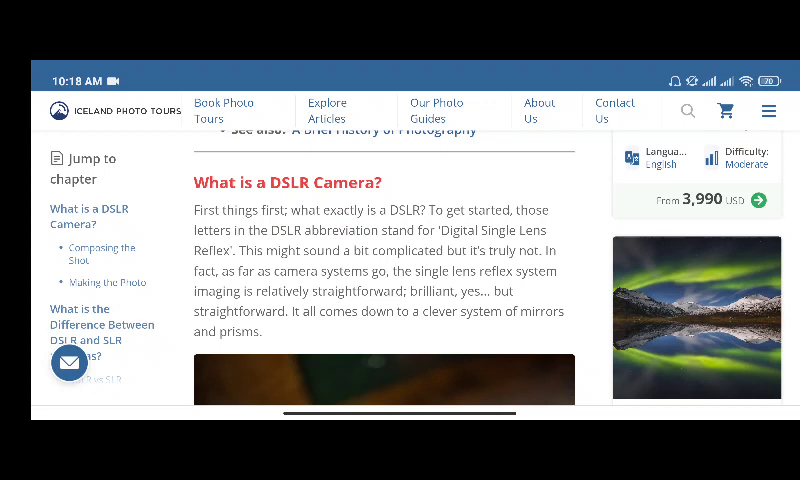
scroll("down", 3)
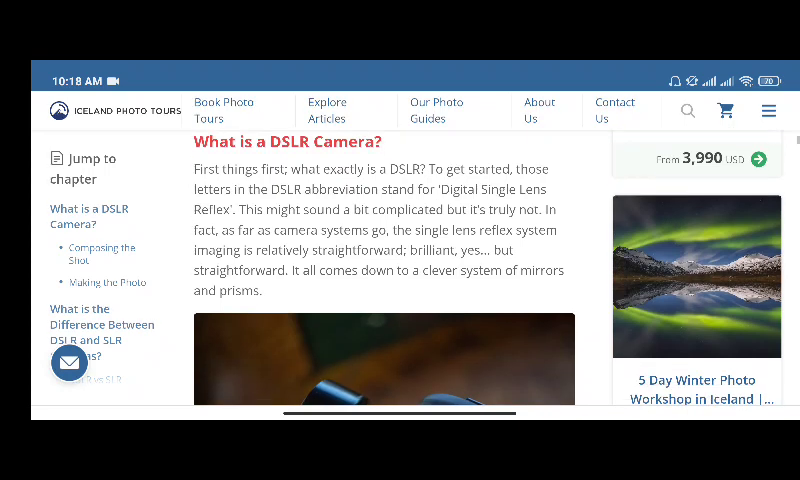